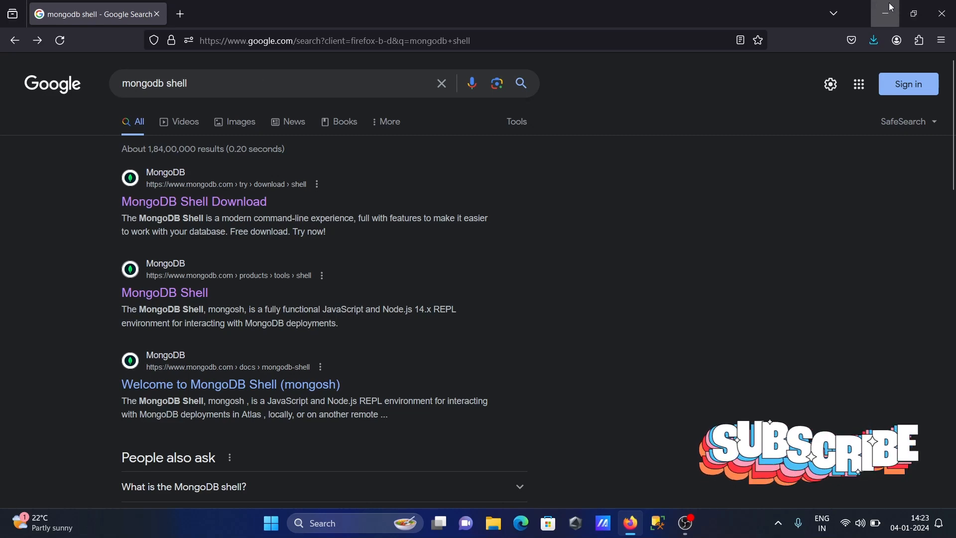
Launch Command Prompt from Windows Search after minimizing Firefox
{"action": "left_click", "coordinate": [884, 13]}
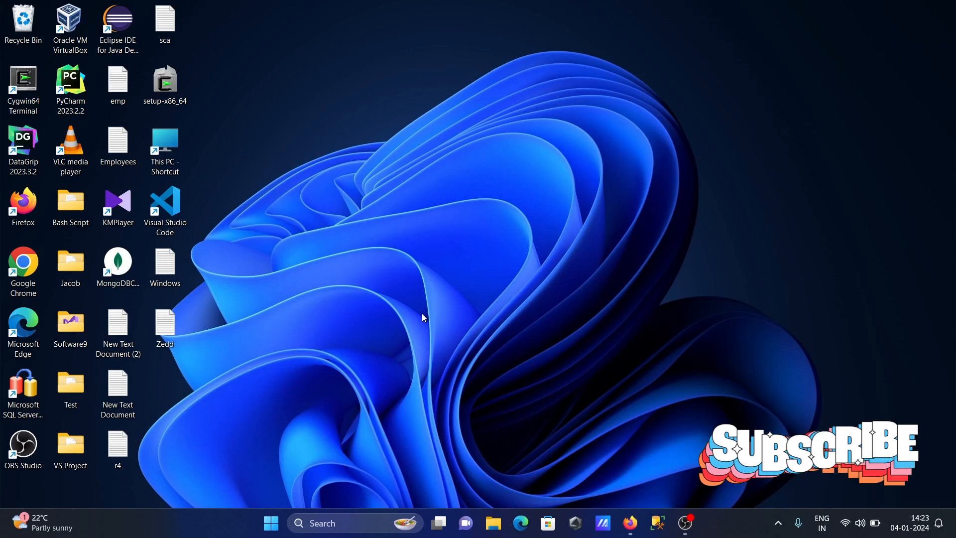
{"action": "mouse_move", "coordinate": [379, 395]}
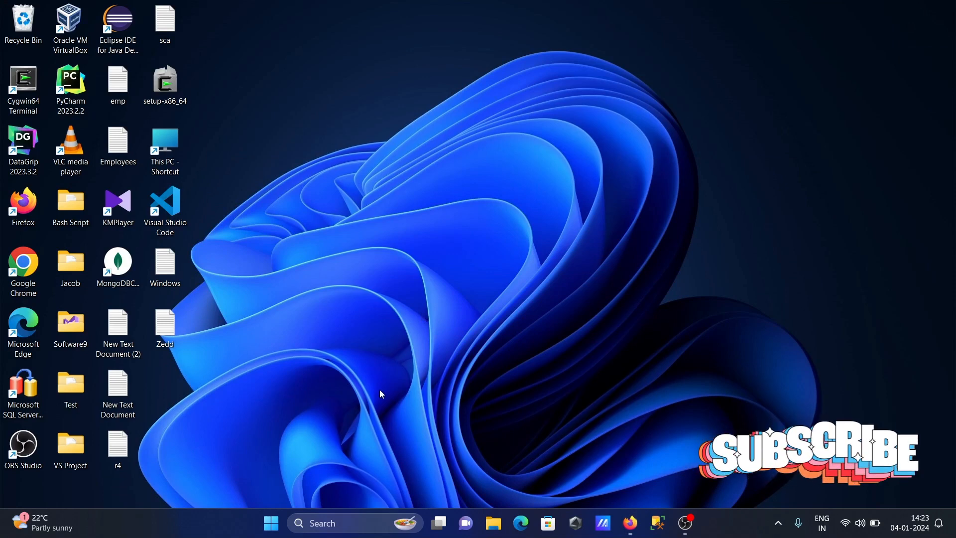
{"action": "type", "text": "command Prompt"}
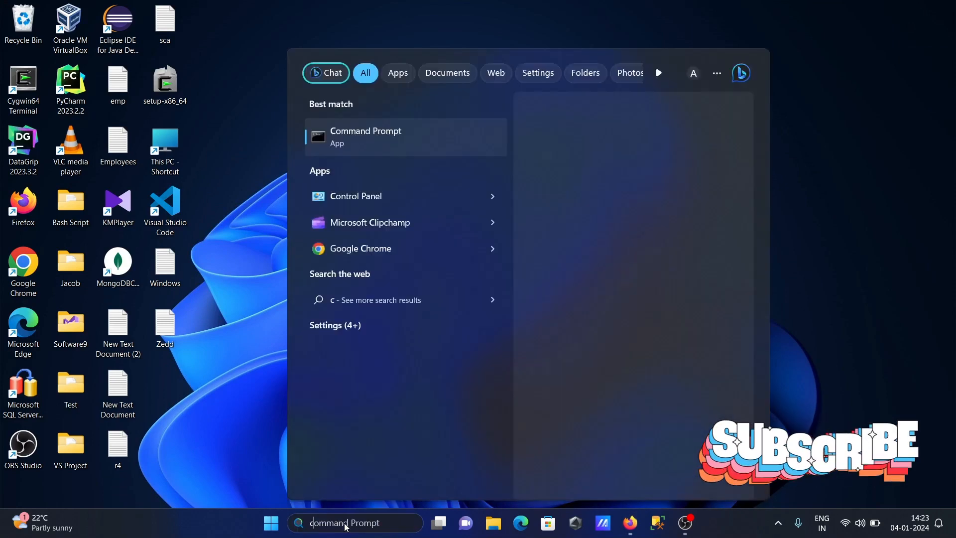
{"action": "left_click", "coordinate": [365, 136]}
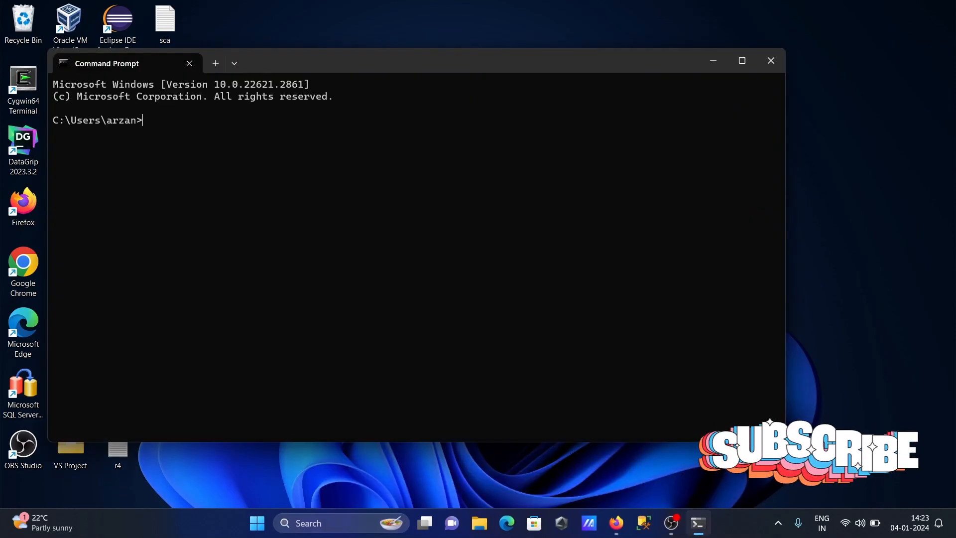
Run mongod, stop it, then run mongod --version showing v7.0.5-rc0
{"action": "type", "text": "mo"}
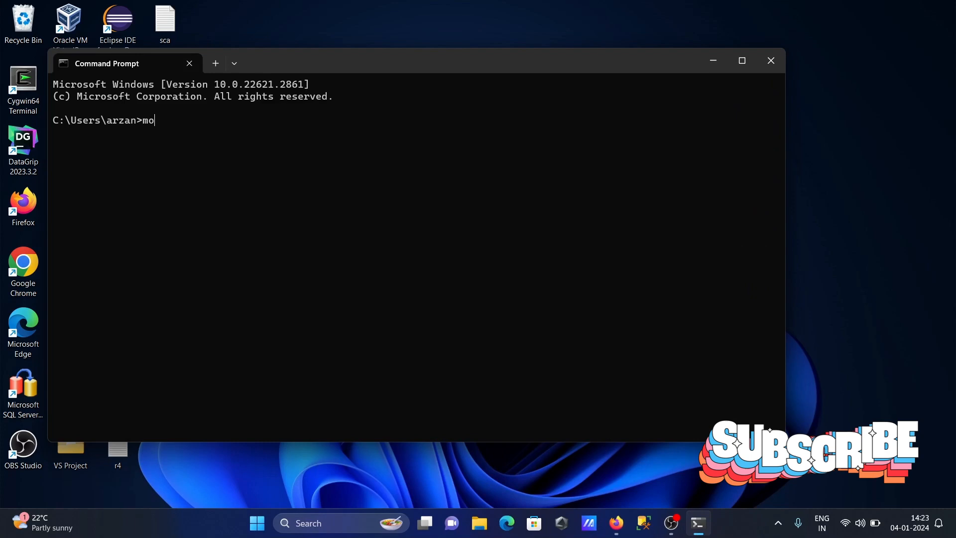
{"action": "type", "text": "ngod"}
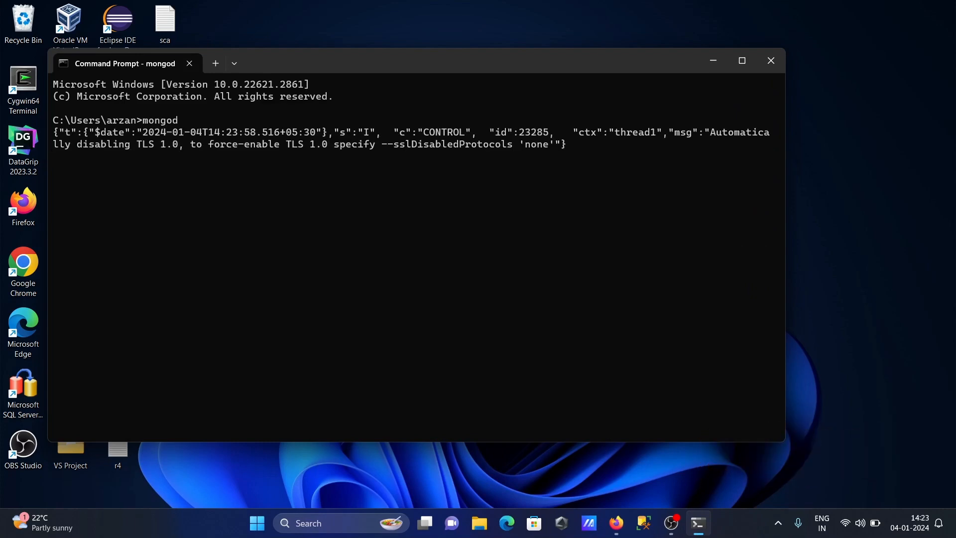
{"action": "key", "text": "ctrl+c"}
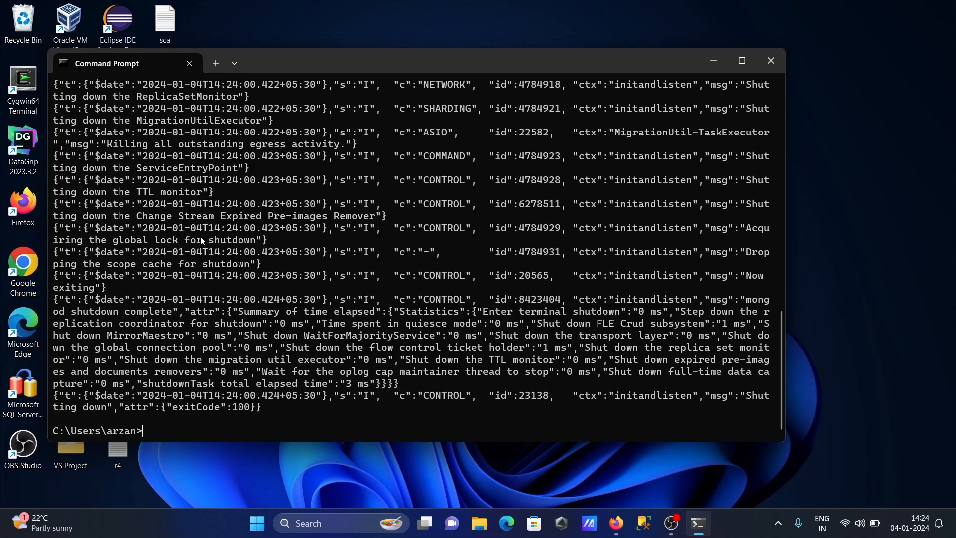
{"action": "type", "text": "mongod"}
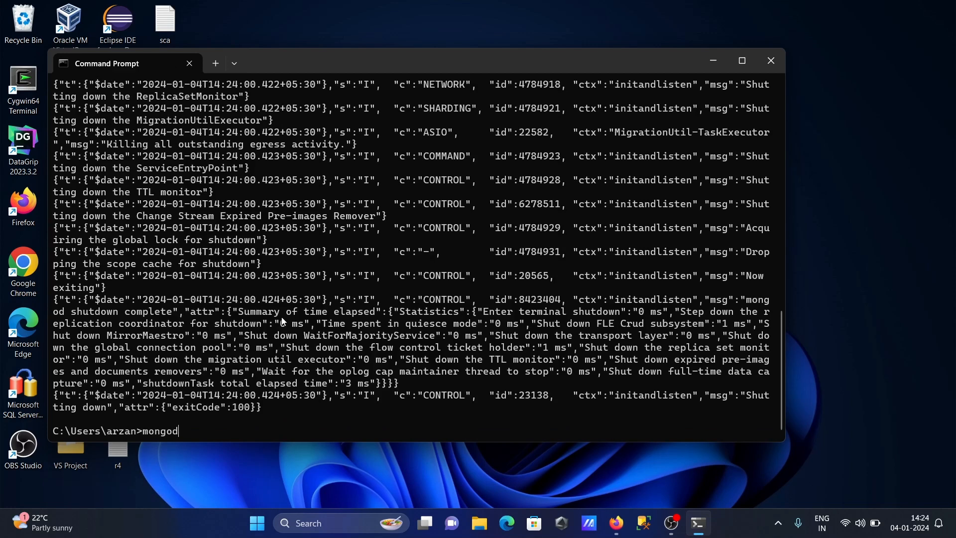
{"action": "type", "text": "--"}
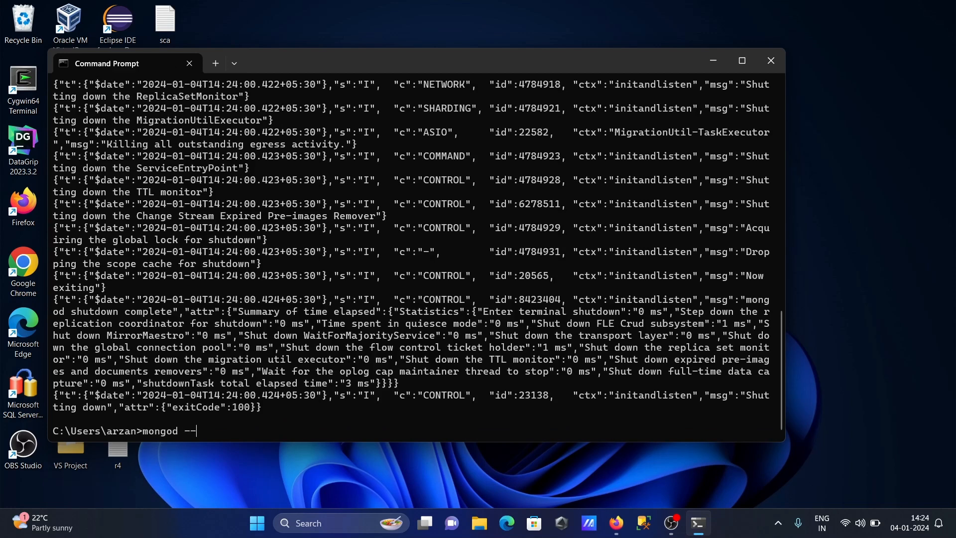
{"action": "type", "text": "version"}
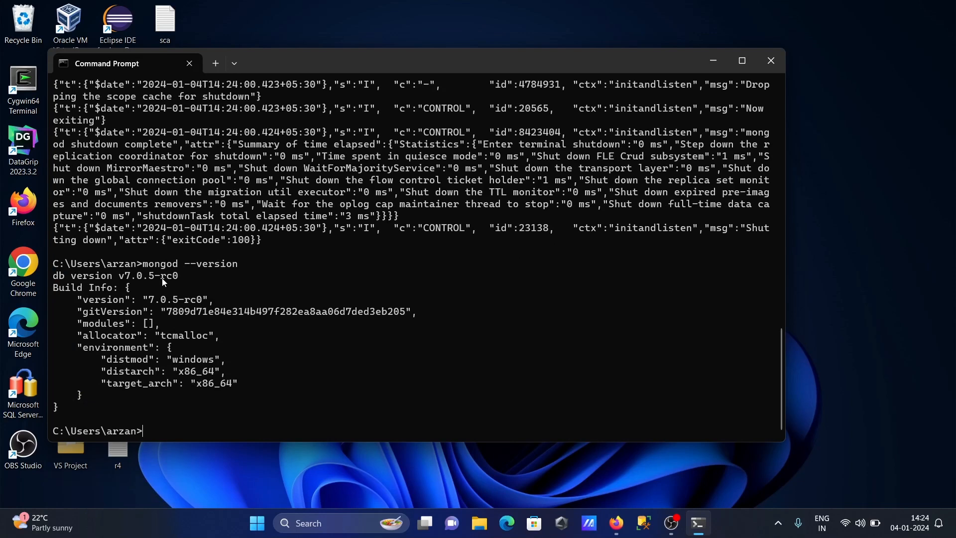
{"action": "mouse_move", "coordinate": [240, 317]}
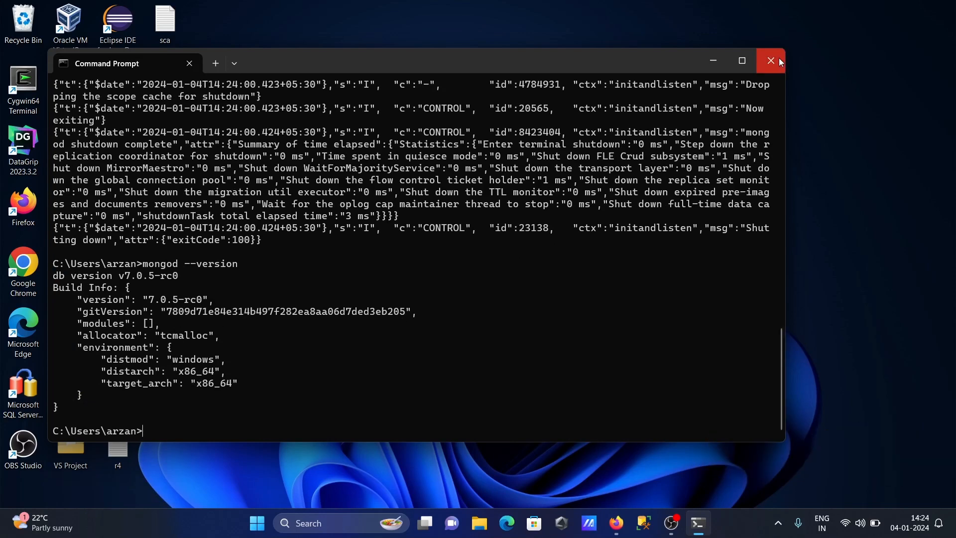
Close Command Prompt and open the MongoDB Shell Download result in Firefox
{"action": "left_click", "coordinate": [770, 62]}
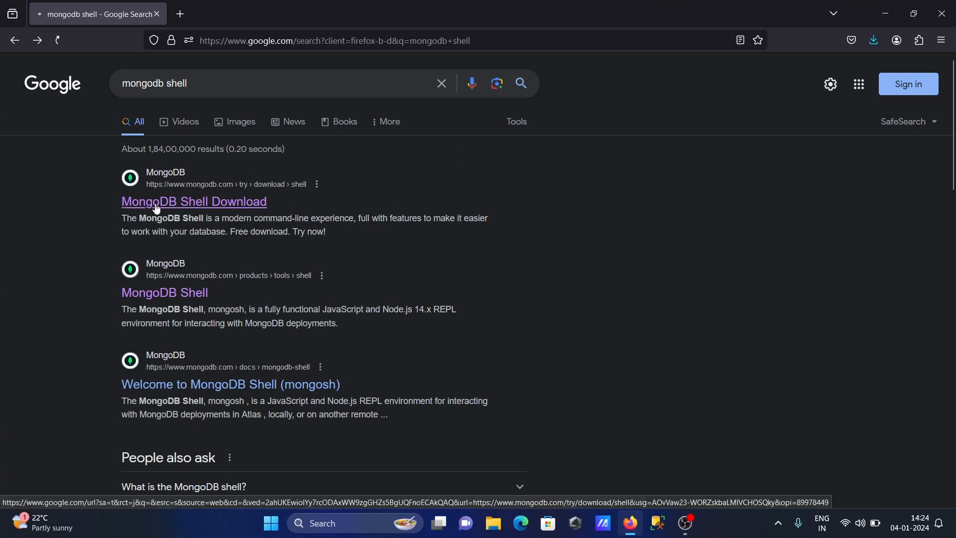
{"action": "left_click", "coordinate": [194, 201]}
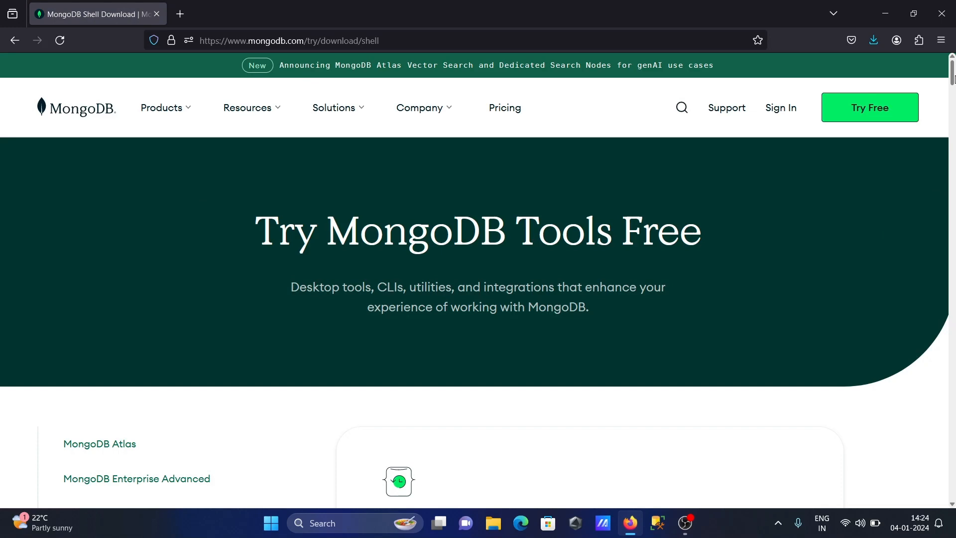
Download MongoDB Shell 2.1.1 for Windows x64 as the msi package
{"action": "scroll", "scroll_direction": "down", "scroll_amount": 3}
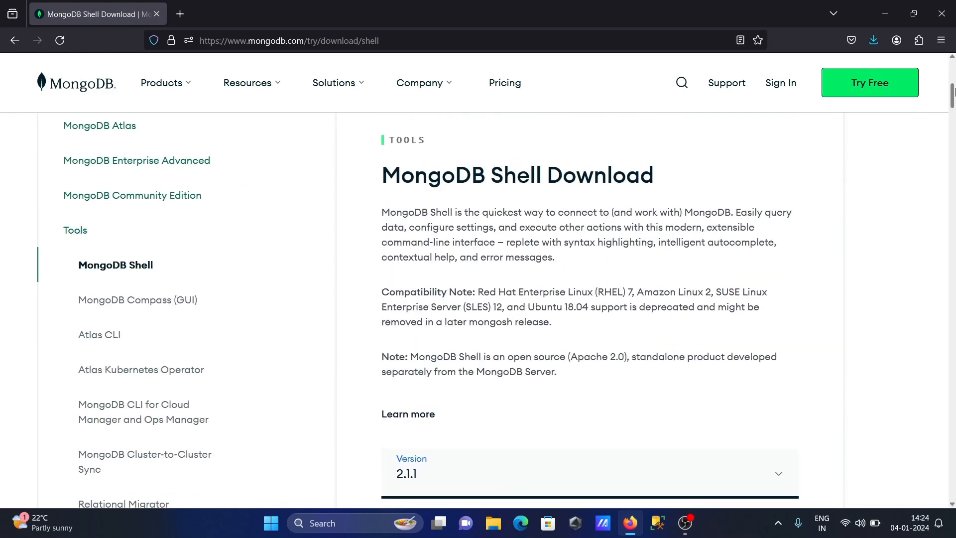
{"action": "scroll", "scroll_direction": "down", "scroll_amount": 3}
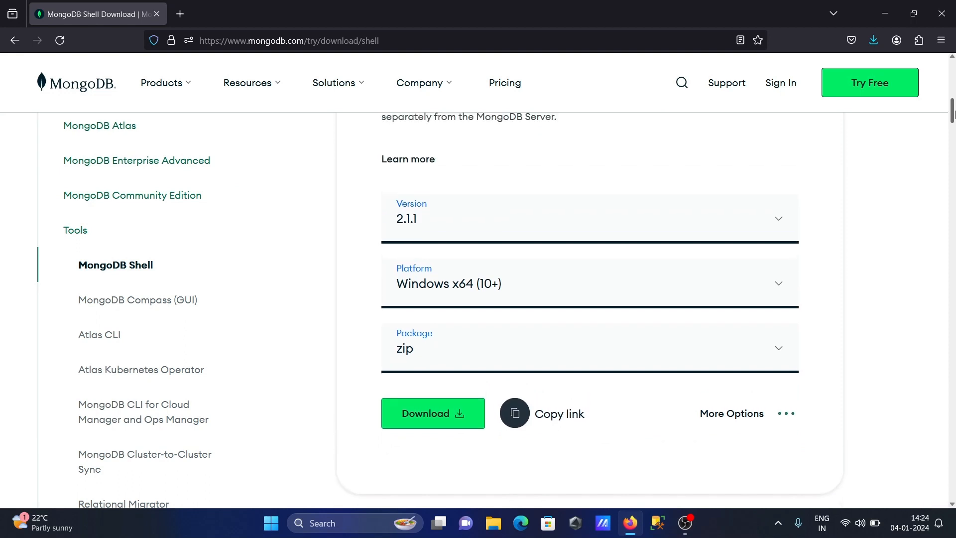
{"action": "mouse_move", "coordinate": [438, 232]}
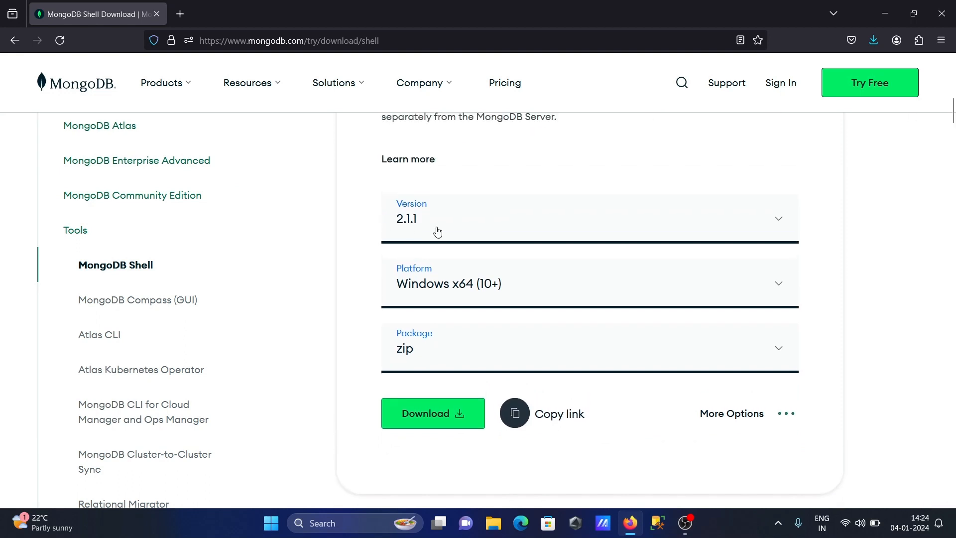
{"action": "left_click", "coordinate": [588, 283]}
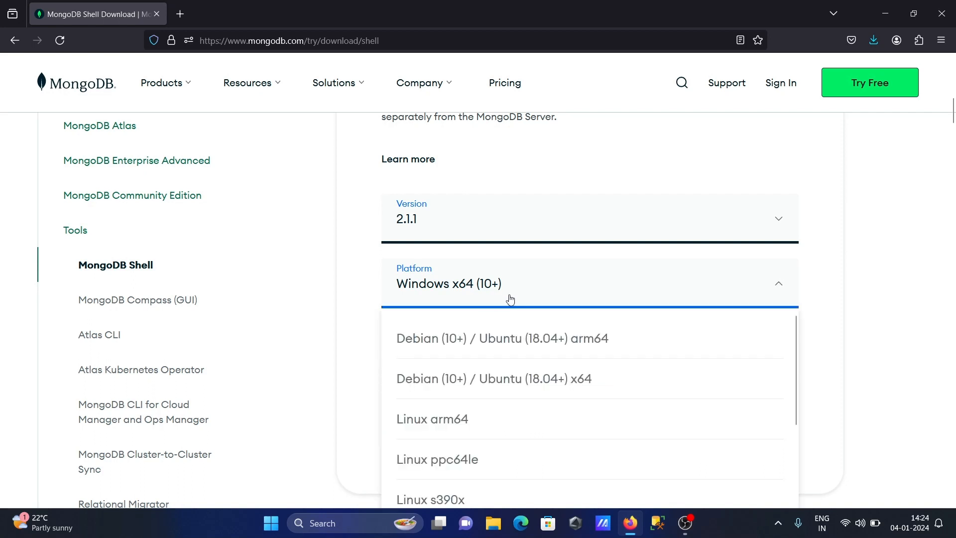
{"action": "left_click", "coordinate": [448, 283]}
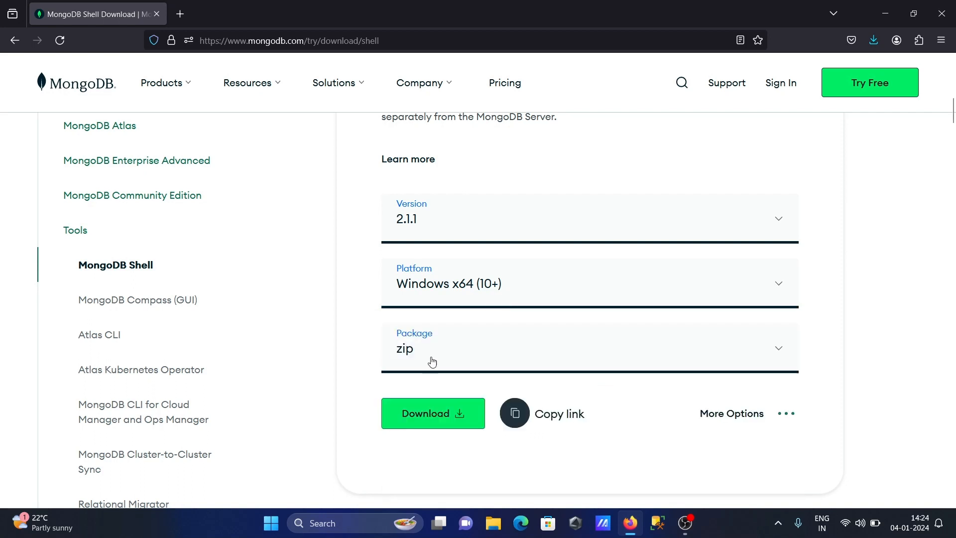
{"action": "left_click", "coordinate": [588, 349]}
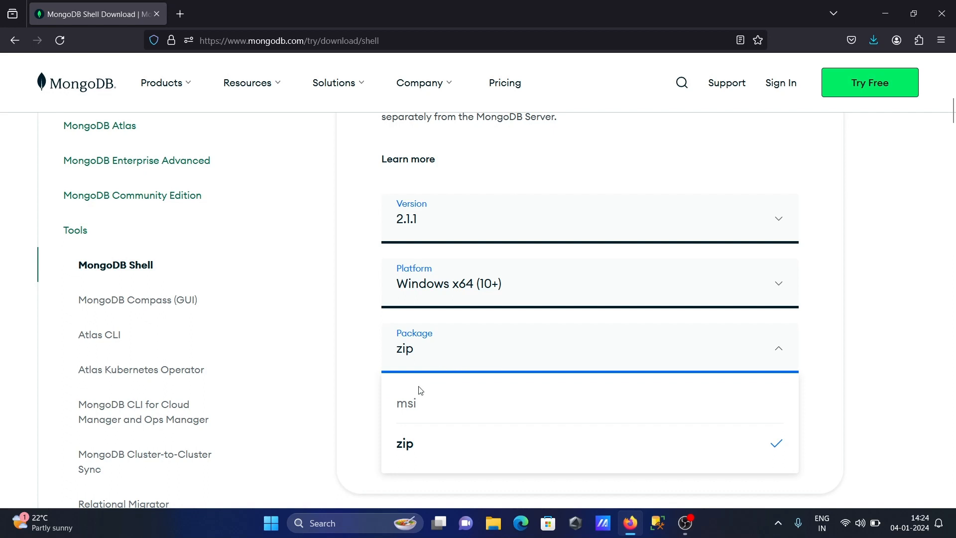
{"action": "left_click", "coordinate": [405, 403]}
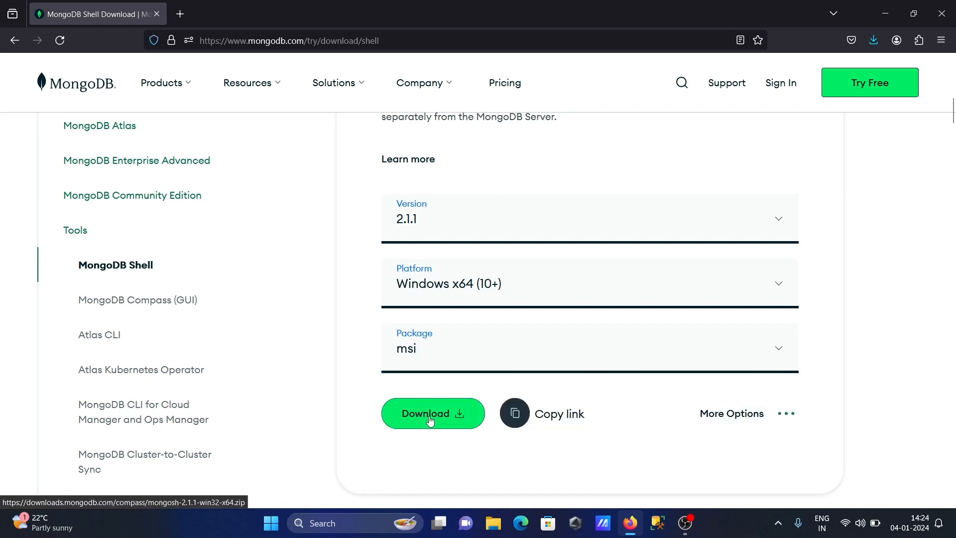
{"action": "left_click", "coordinate": [432, 414]}
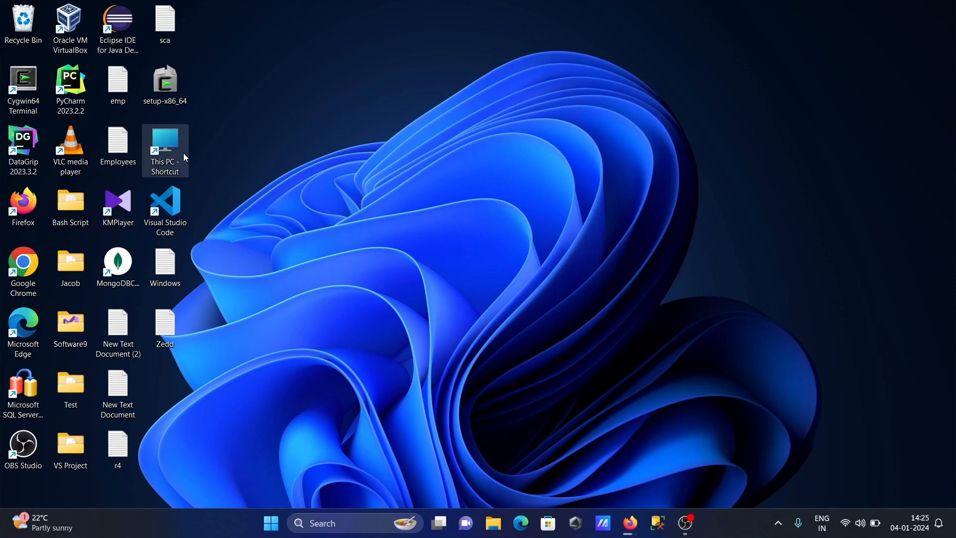
Browse to C:\Program Files\MongoDB\Server\7.0\bin in File Explorer
{"action": "double_click", "coordinate": [164, 152]}
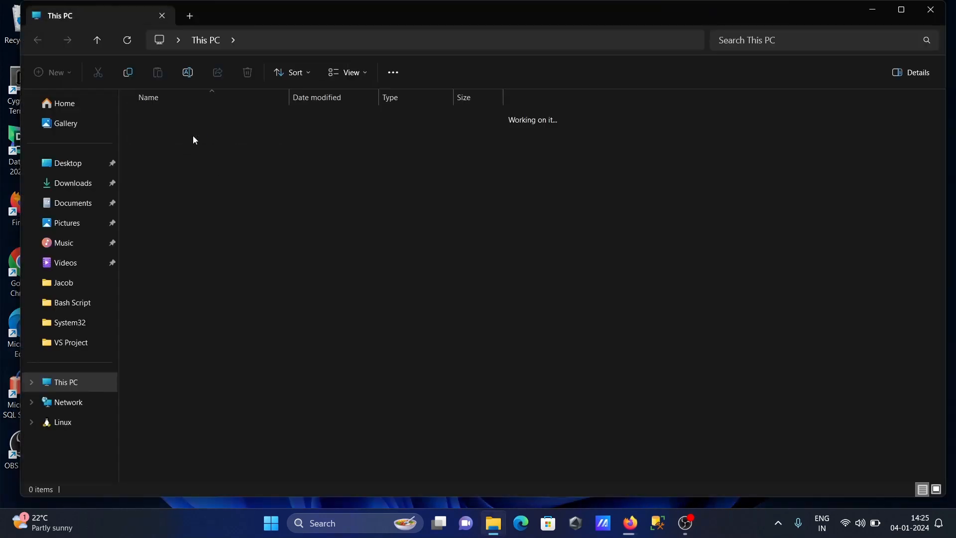
{"action": "left_click", "coordinate": [181, 200]}
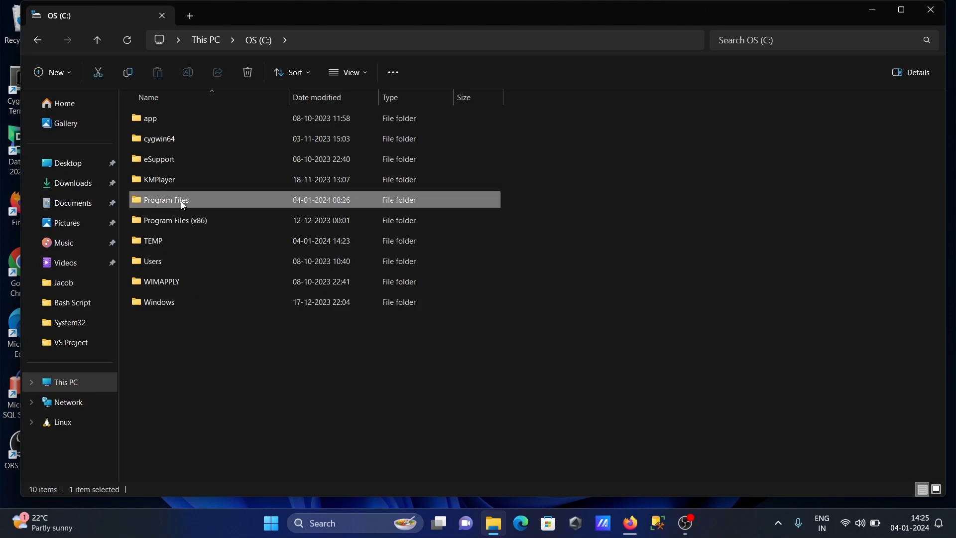
{"action": "double_click", "coordinate": [166, 200]}
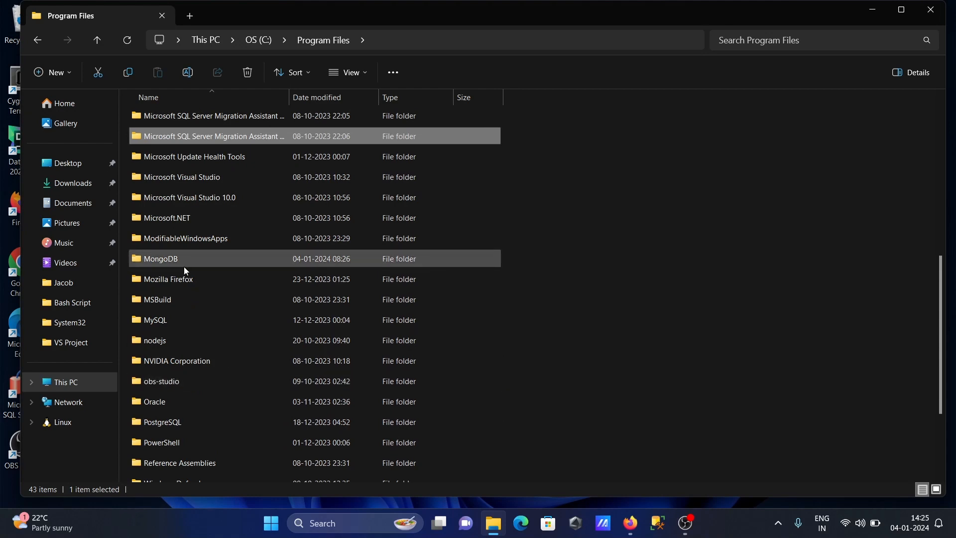
{"action": "double_click", "coordinate": [160, 259]}
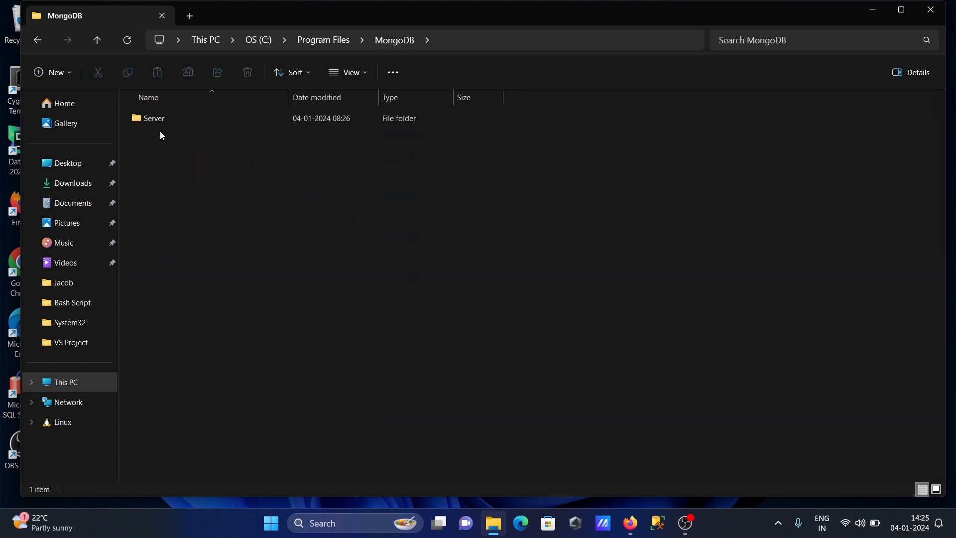
{"action": "double_click", "coordinate": [153, 117]}
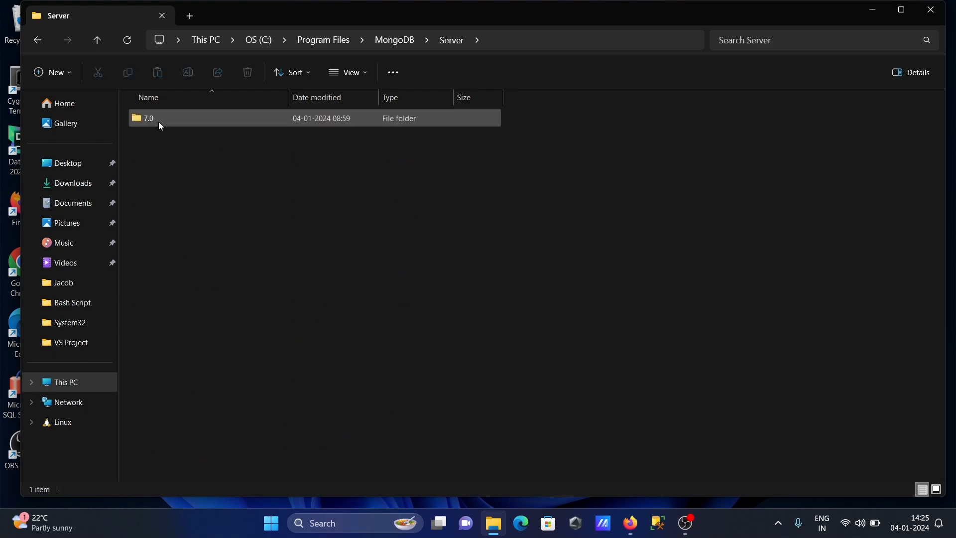
{"action": "double_click", "coordinate": [148, 118]}
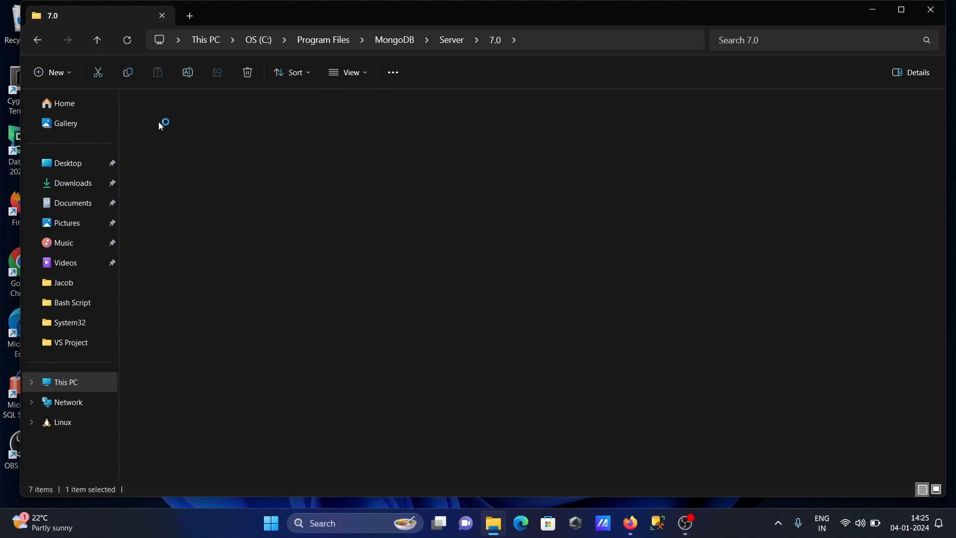
{"action": "double_click", "coordinate": [162, 121]}
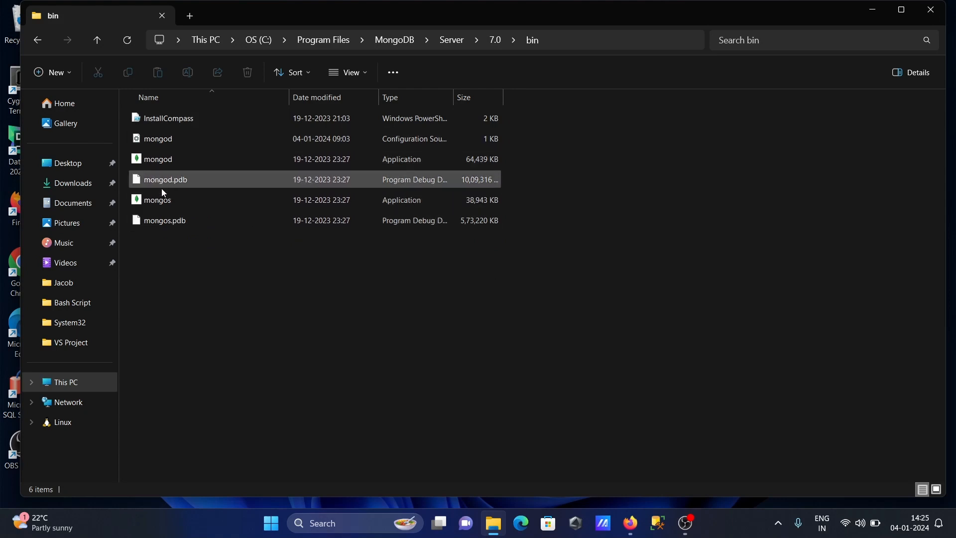
Close the bin folder window and return to the Firefox downloads
{"action": "left_click", "coordinate": [157, 199]}
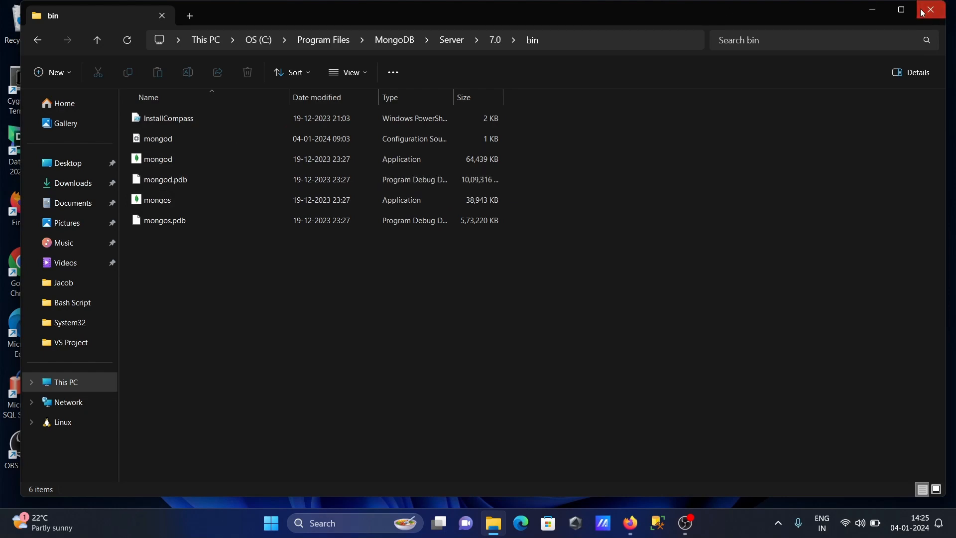
{"action": "left_click", "coordinate": [929, 11]}
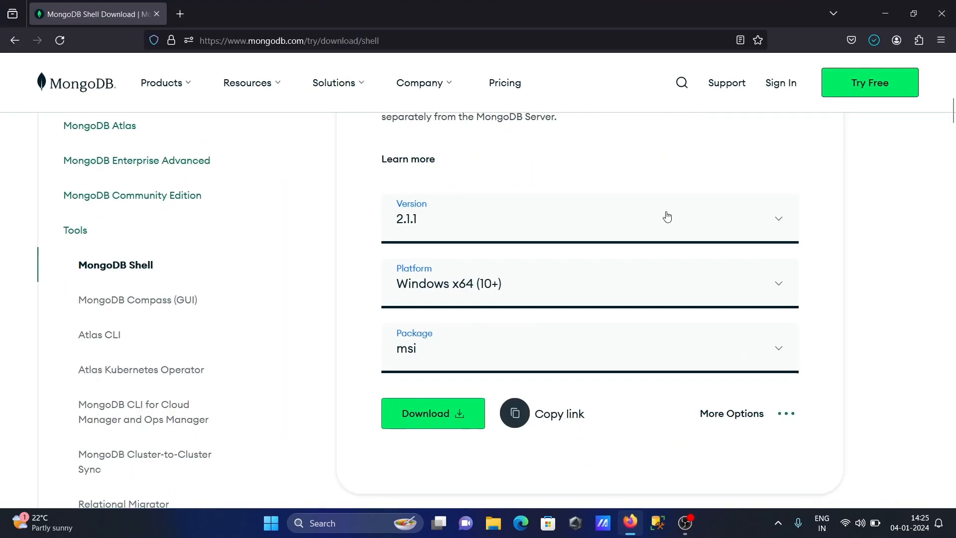
{"action": "left_click", "coordinate": [873, 40]}
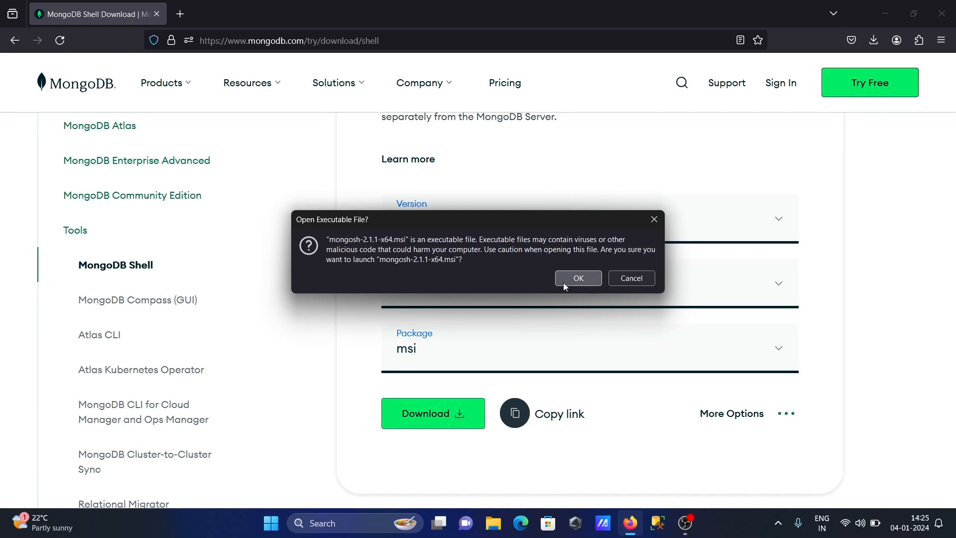
Confirm launching mongosh-2.1.1-x64.msi from Firefox
{"action": "left_click", "coordinate": [578, 278]}
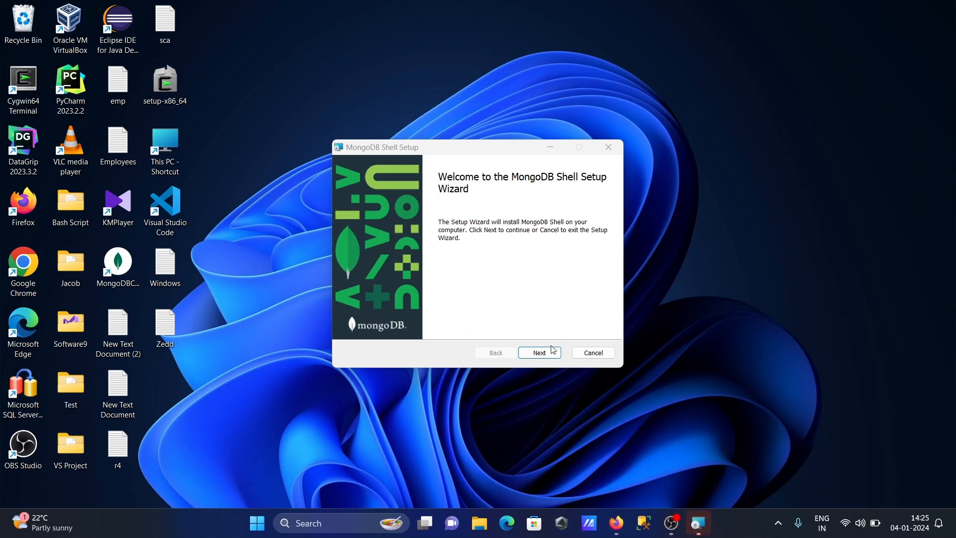
Install MongoDB Shell to the default AppData mongosh folder, copying its path, and finish the wizard
{"action": "left_click", "coordinate": [538, 353]}
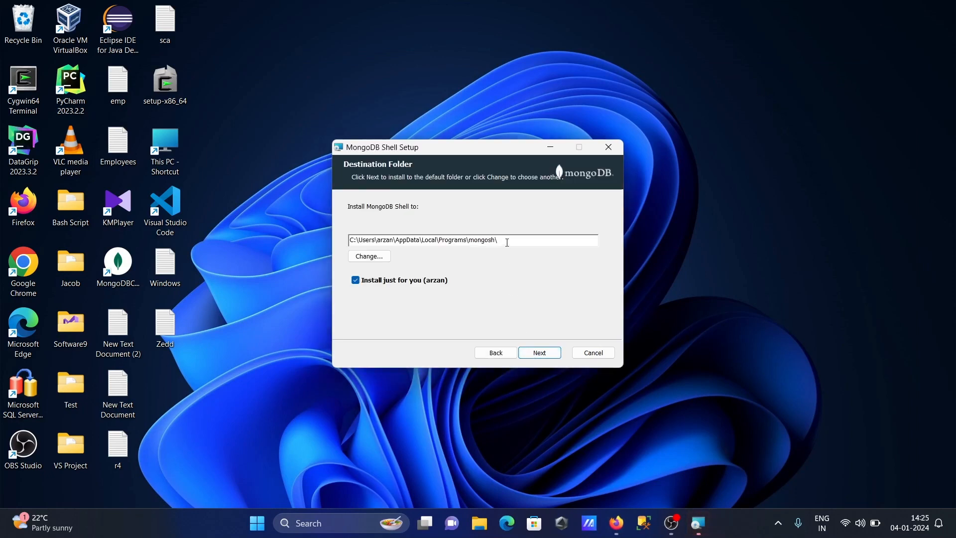
{"action": "triple_click", "coordinate": [422, 240]}
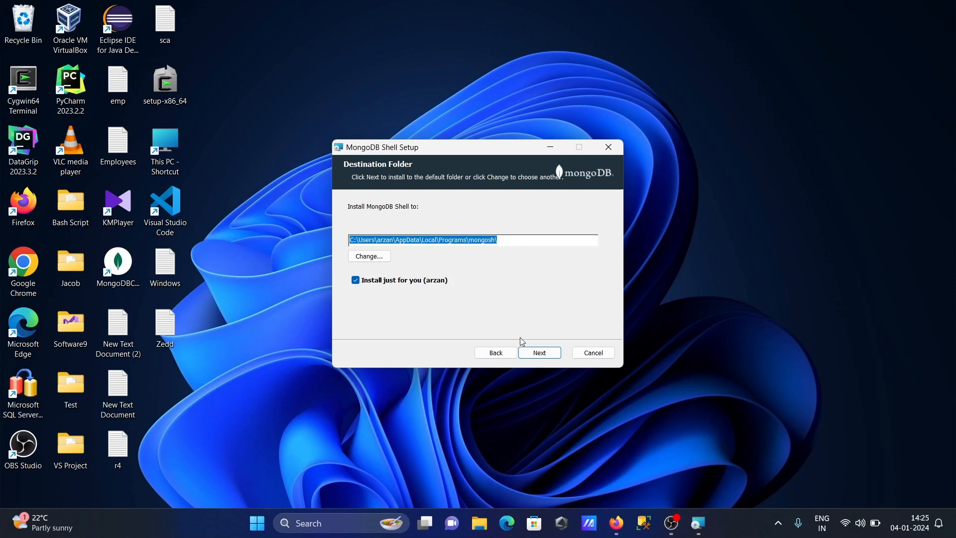
{"action": "left_click", "coordinate": [539, 352]}
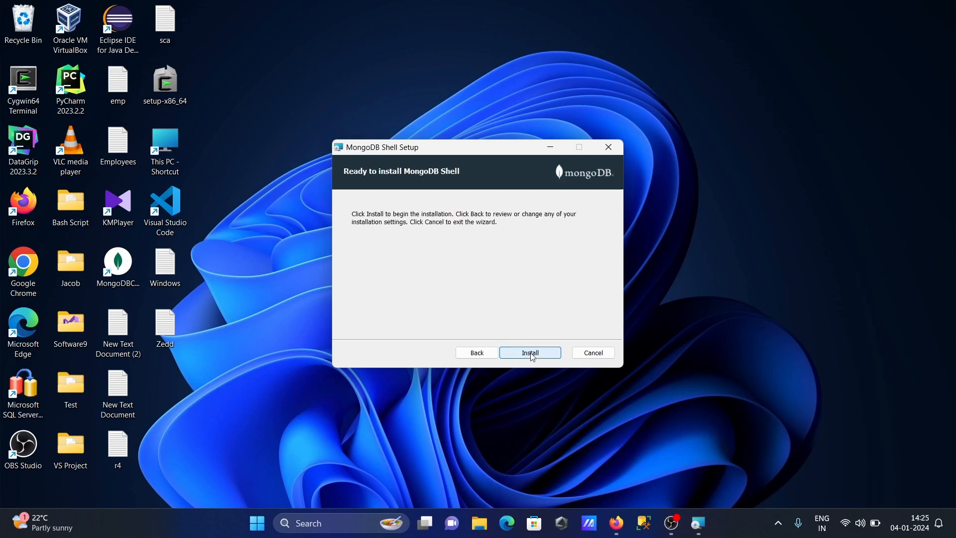
{"action": "left_click", "coordinate": [528, 353]}
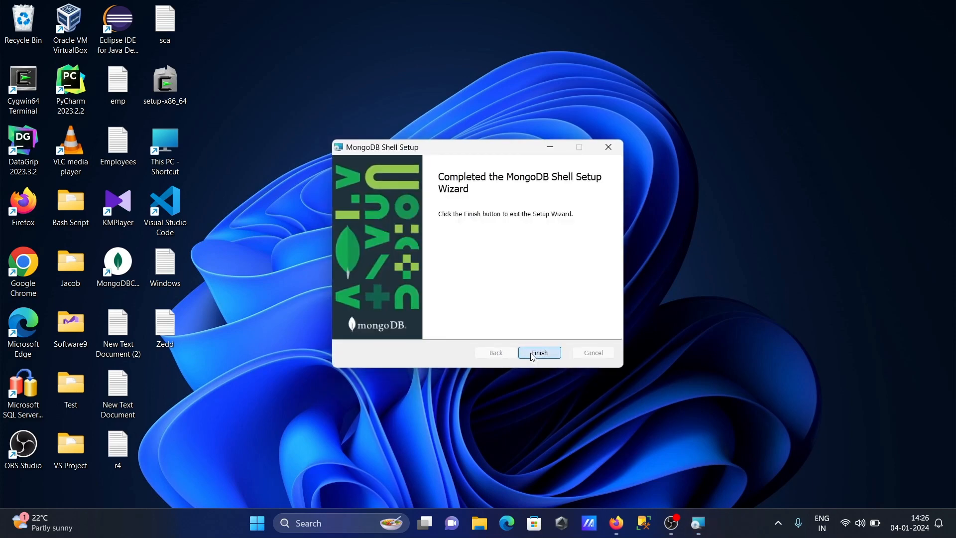
{"action": "left_click", "coordinate": [538, 352]}
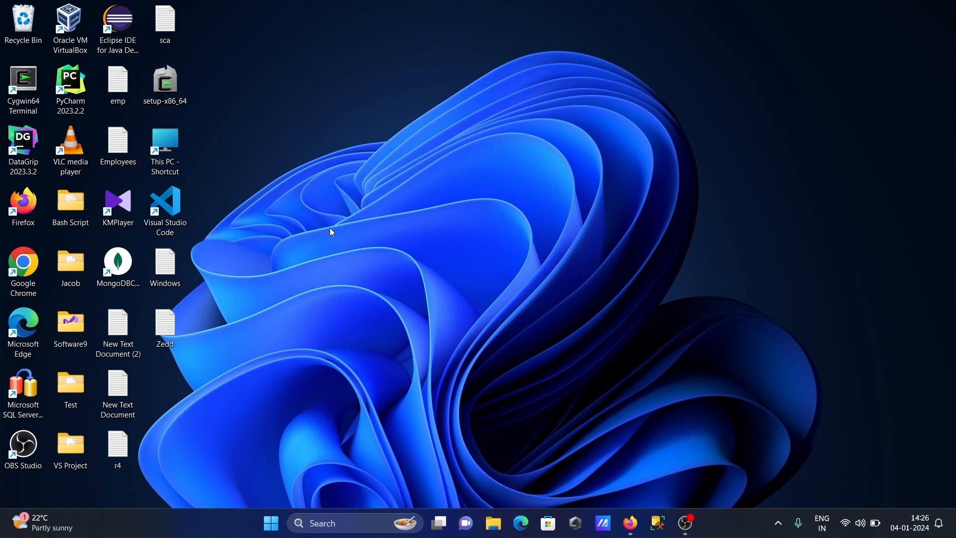
{"action": "mouse_move", "coordinate": [70, 207]}
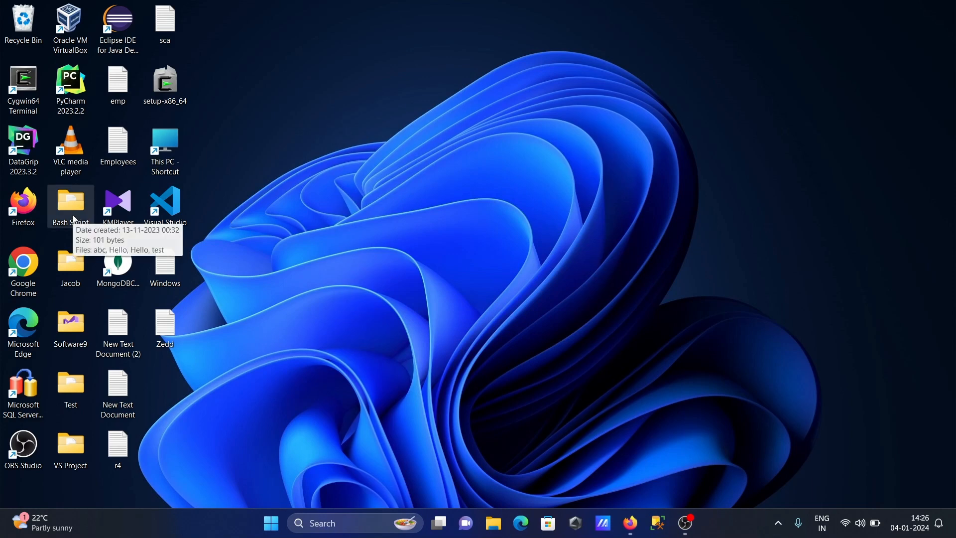
Navigate File Explorer to the pasted mongosh install folder under AppData\Local\Programs
{"action": "double_click", "coordinate": [69, 201]}
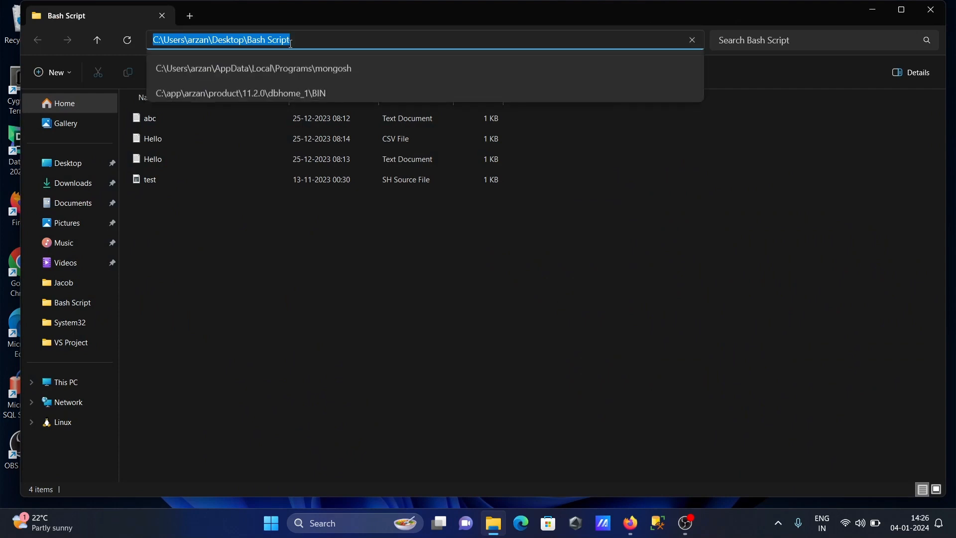
{"action": "left_click", "coordinate": [252, 69]}
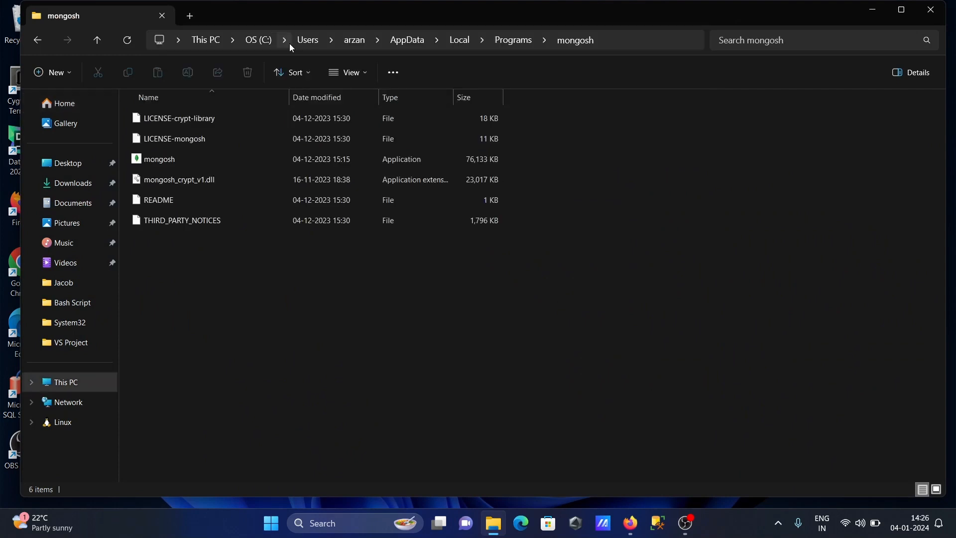
{"action": "mouse_move", "coordinate": [159, 159]}
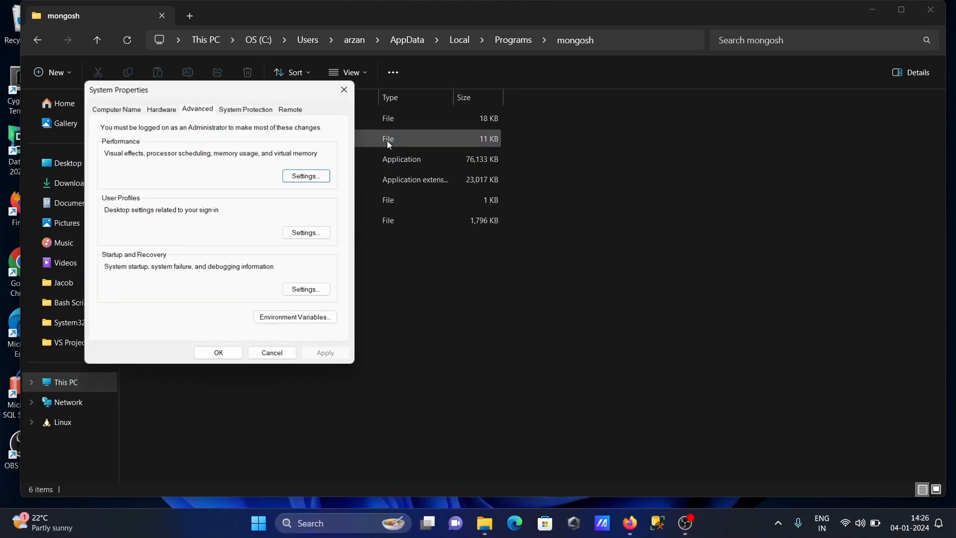
{"action": "mouse_move", "coordinate": [295, 316]}
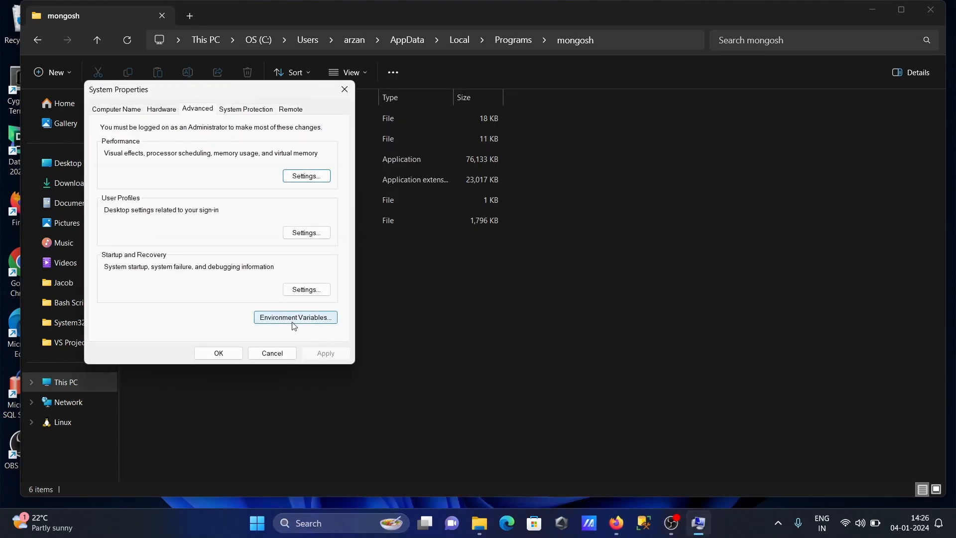
Add the mongosh folder as a new system Path entry in Environment Variables and confirm all dialogs
{"action": "left_click", "coordinate": [295, 317]}
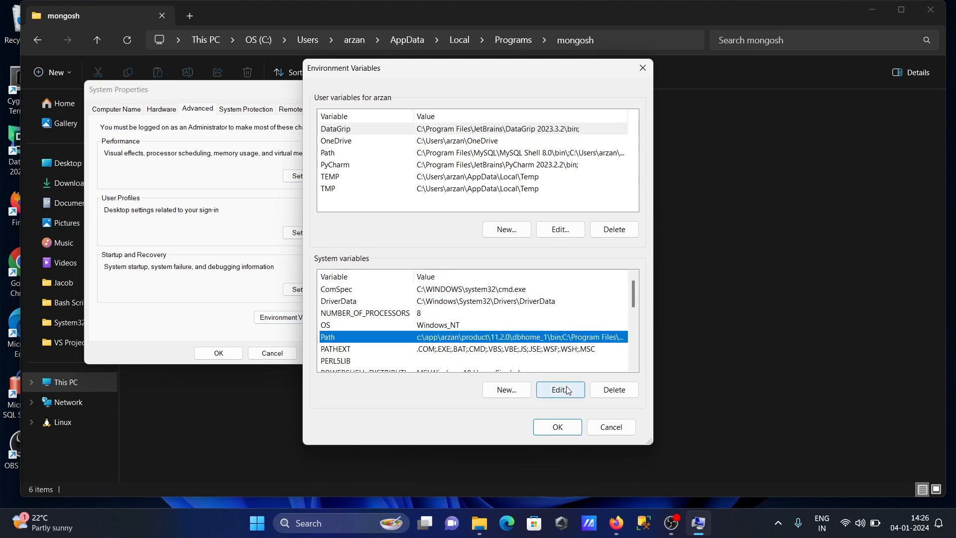
{"action": "left_click", "coordinate": [558, 390]}
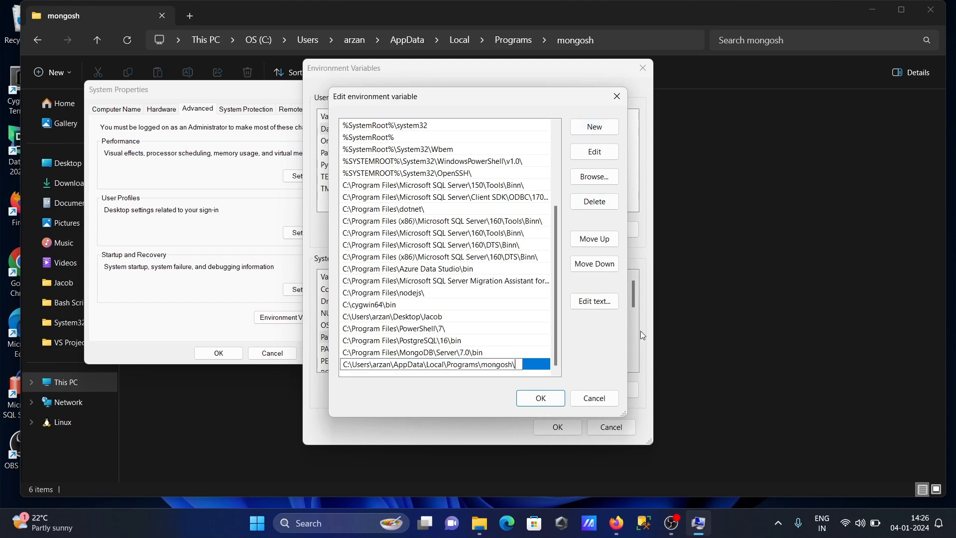
{"action": "left_click", "coordinate": [539, 397]}
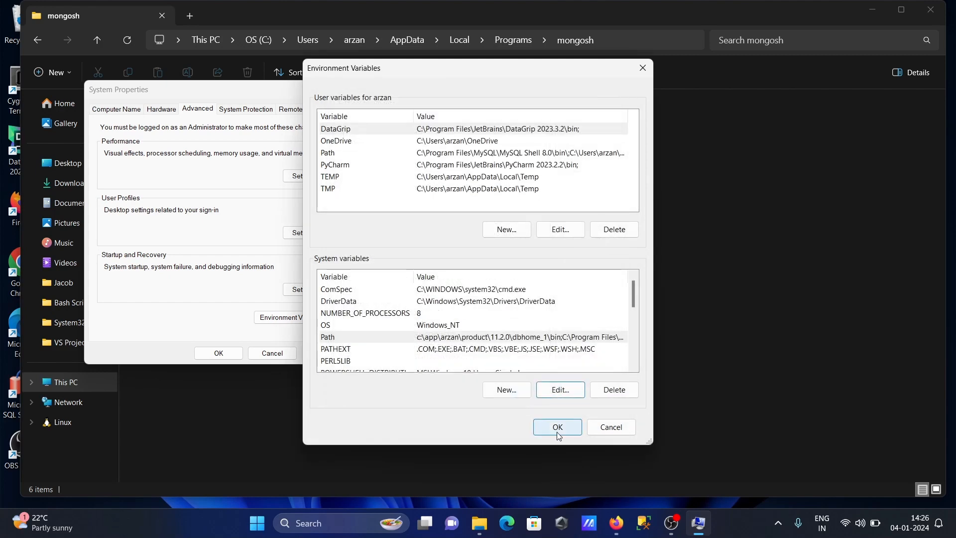
{"action": "left_click", "coordinate": [555, 427]}
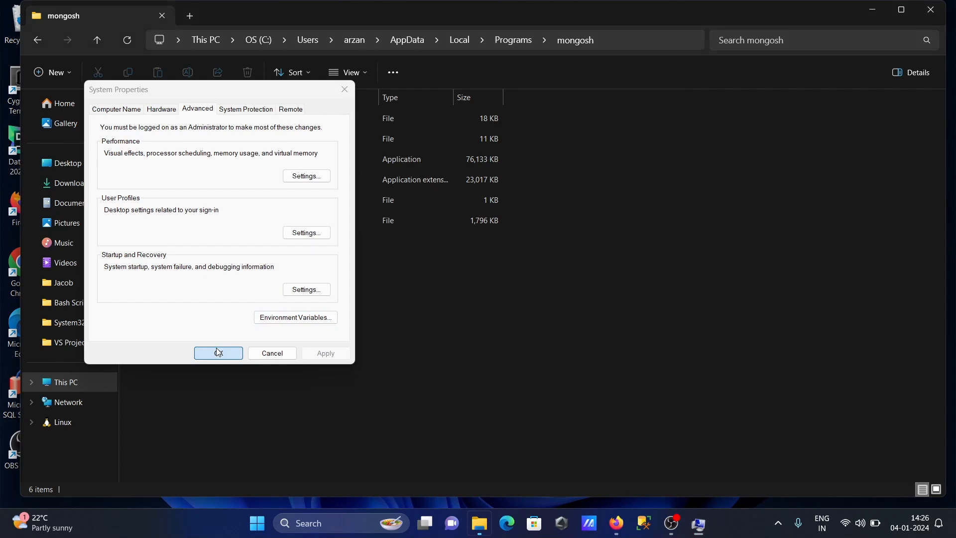
{"action": "left_click", "coordinate": [218, 352]}
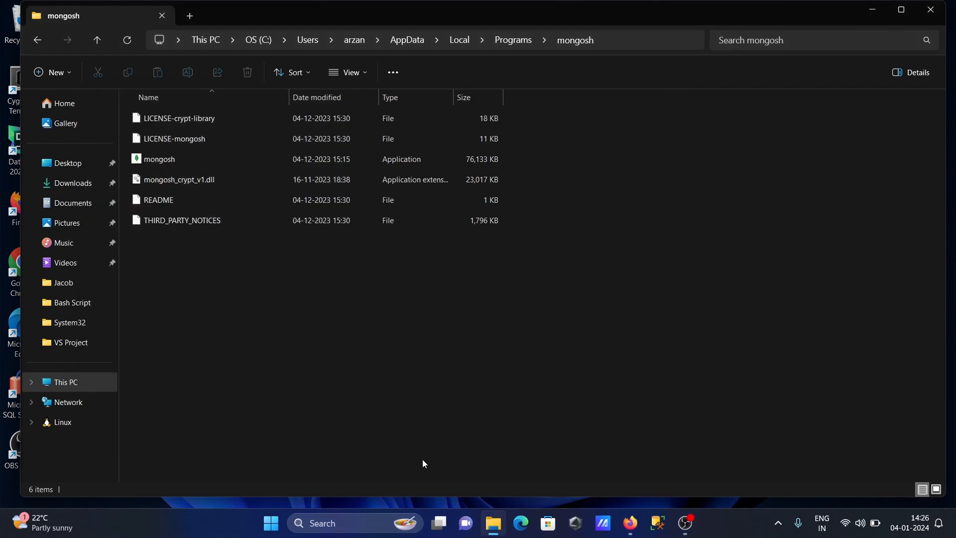
Open a new Command Prompt via search for cmd and run mongosh
{"action": "type", "text": "cm"}
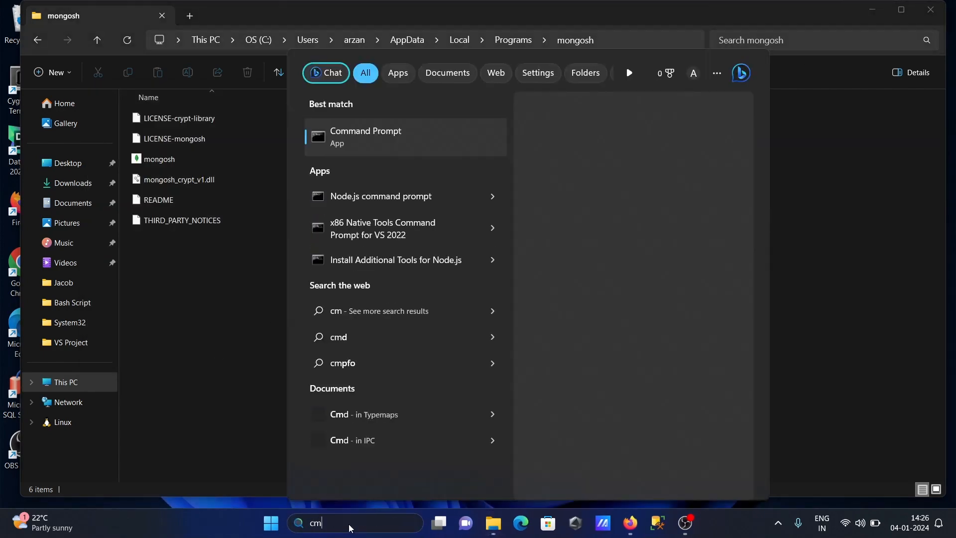
{"action": "left_click", "coordinate": [365, 136]}
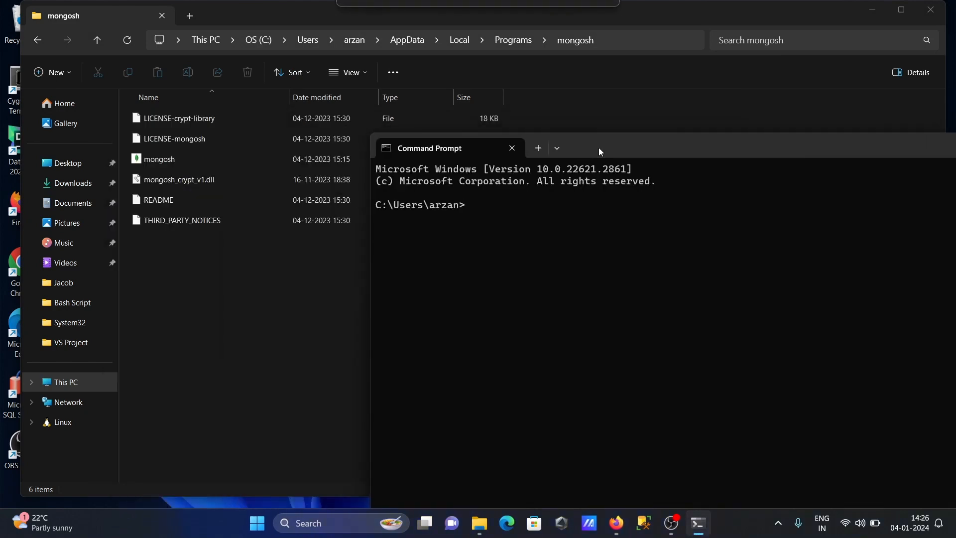
{"action": "type", "text": "mong"}
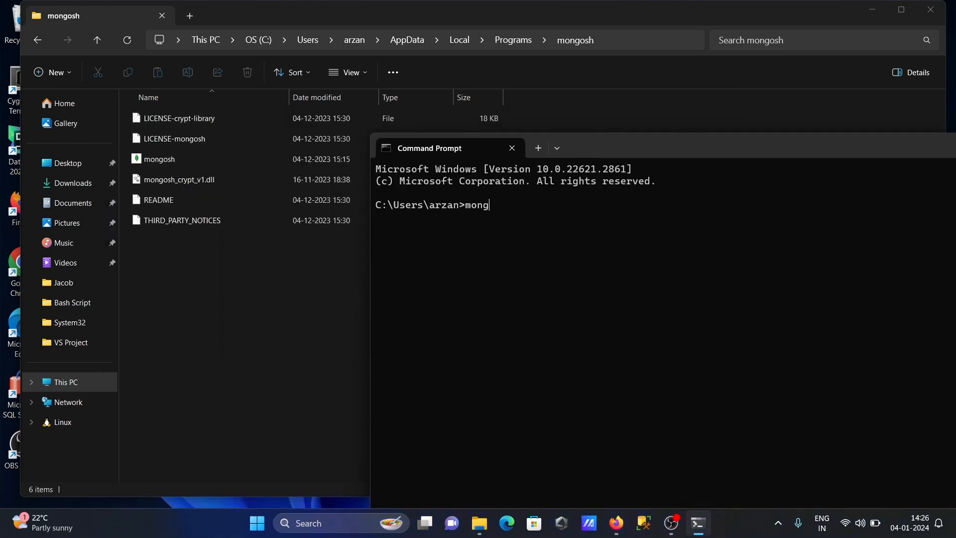
{"action": "type", "text": "osh"}
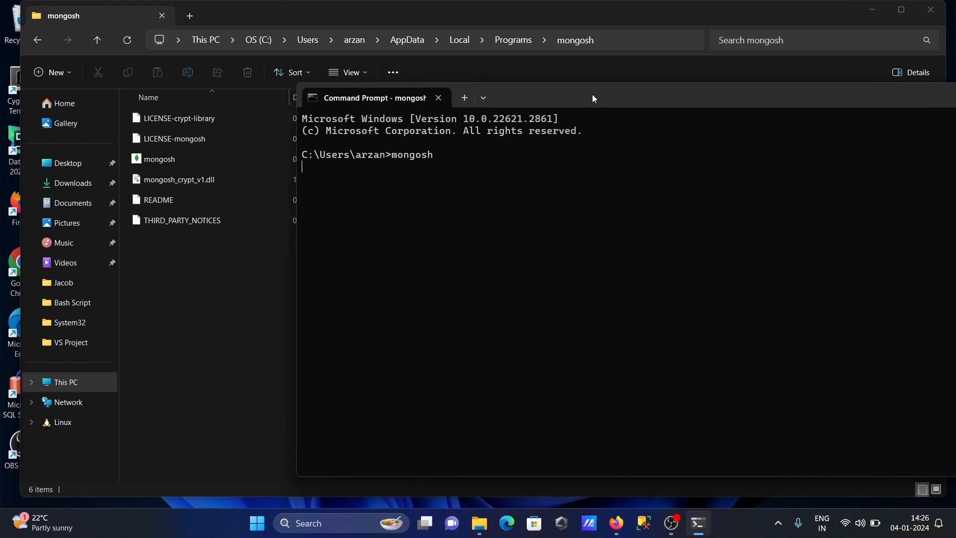
{"action": "mouse_move", "coordinate": [506, 180]}
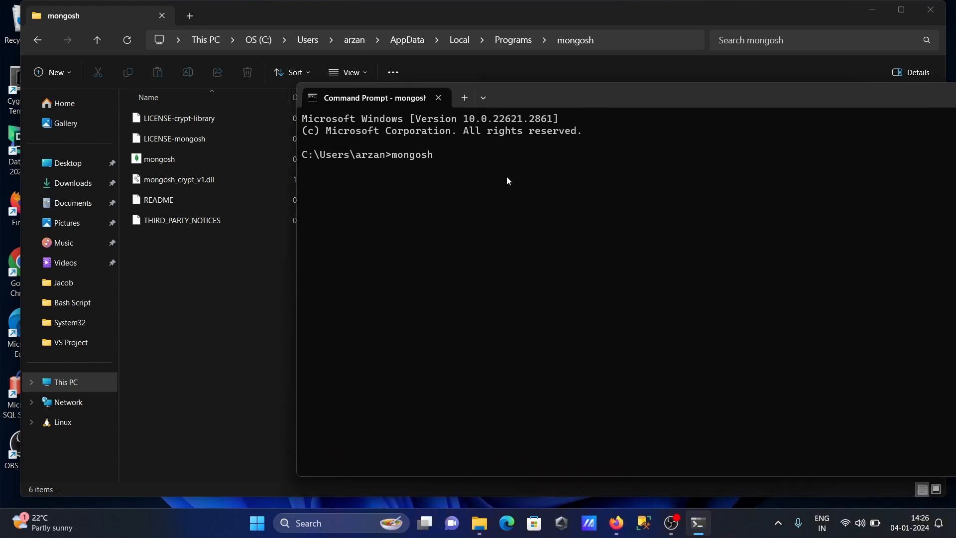
Run mongosh to connect to 127.0.0.1:27017 and enter 'show dbs' at the test> prompt
{"action": "key", "text": "enter"}
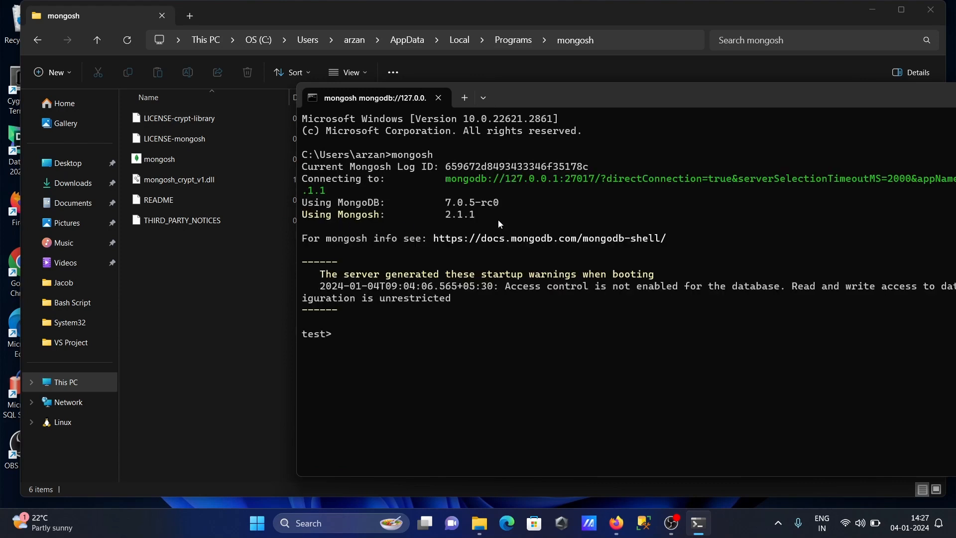
{"action": "mouse_move", "coordinate": [482, 185]}
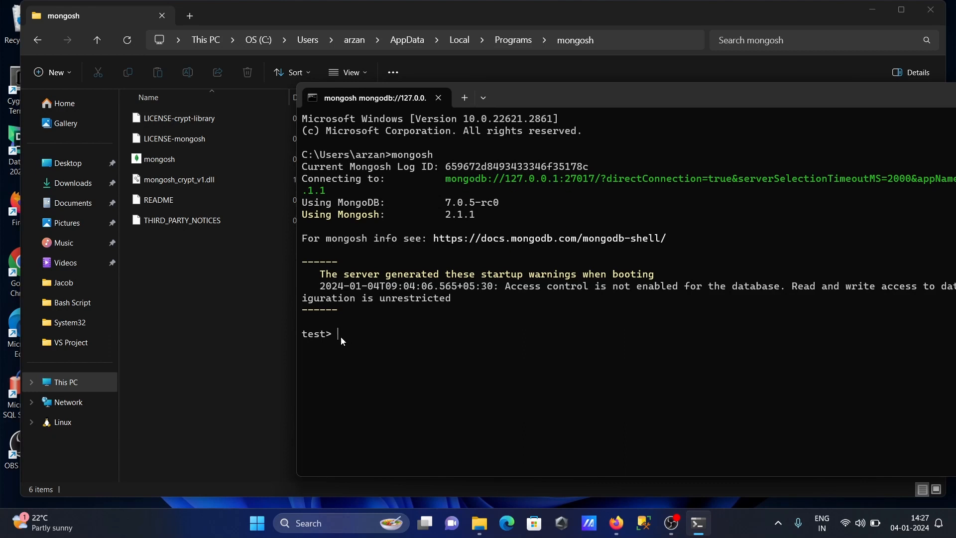
{"action": "type", "text": "use"}
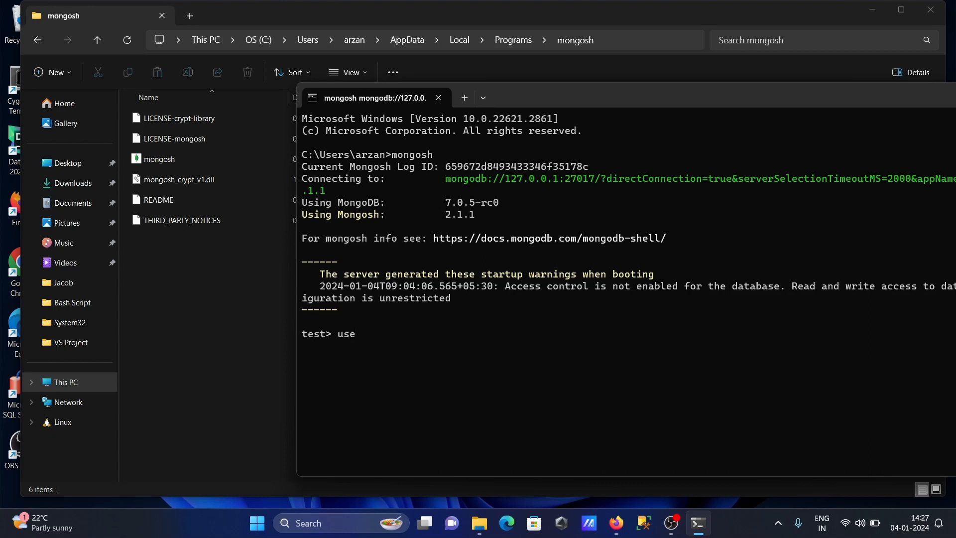
{"action": "key", "text": "Backspace"}
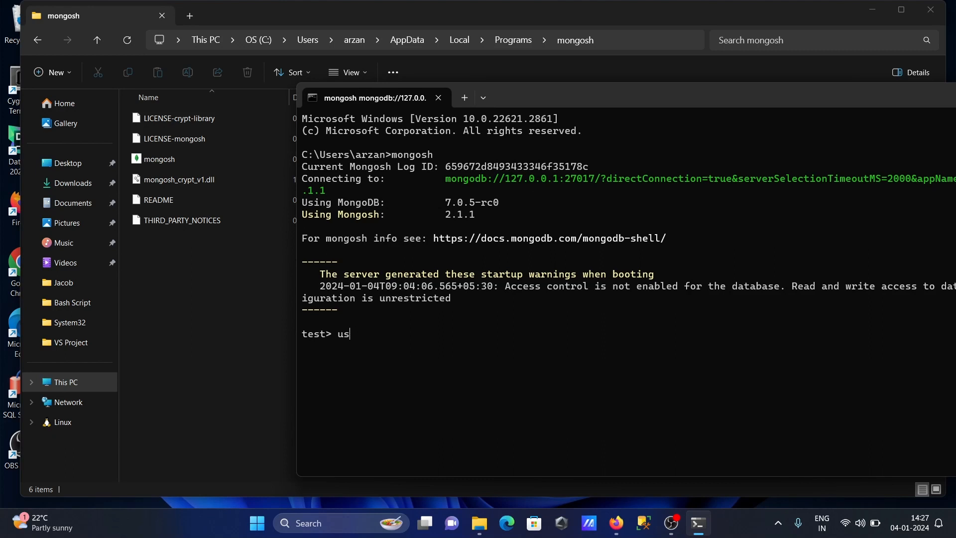
{"action": "type", "text": "sho"}
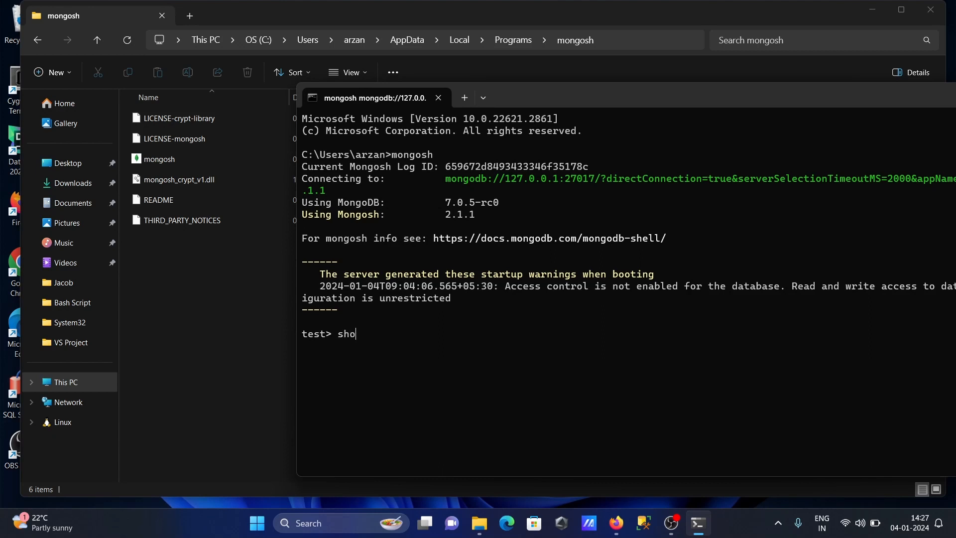
{"action": "type", "text": "w dbs"}
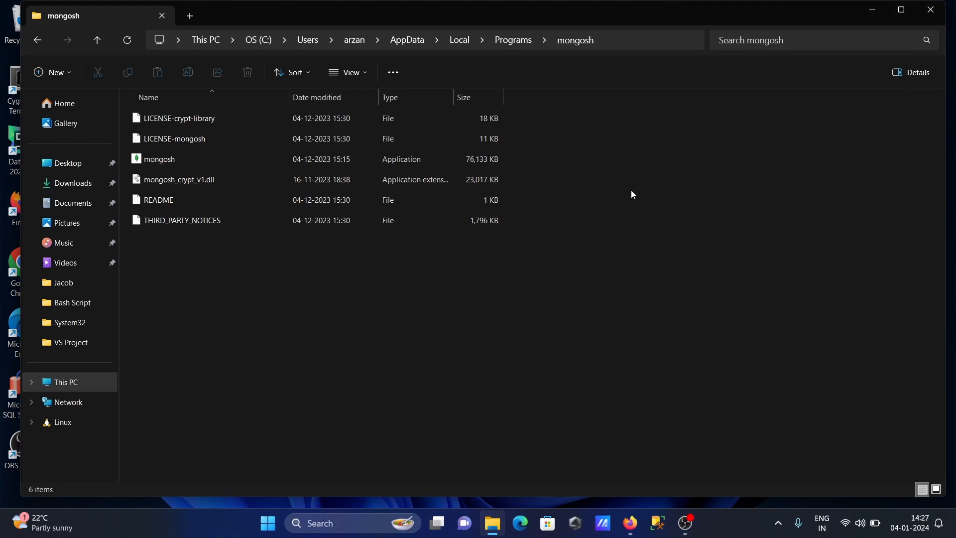
{"action": "mouse_move", "coordinate": [683, 175]}
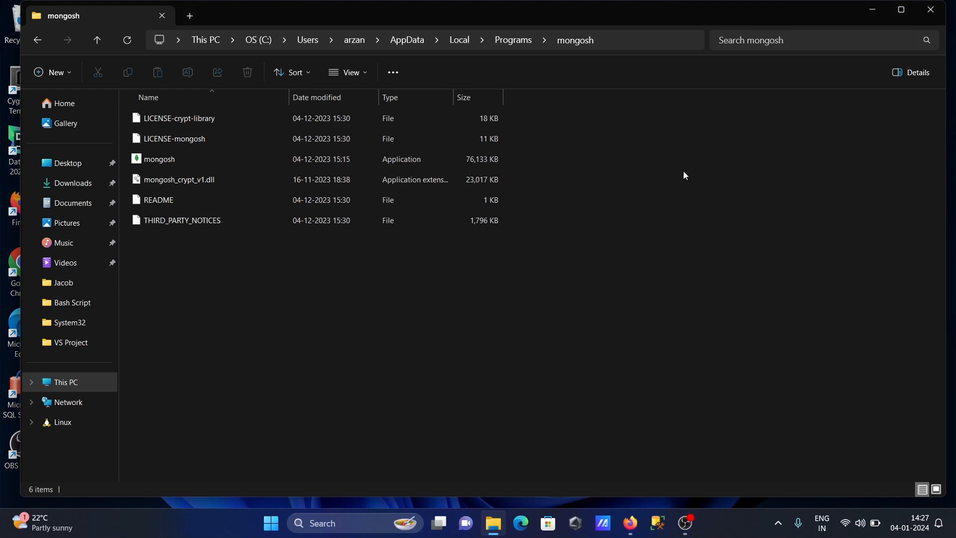
{"action": "mouse_move", "coordinate": [724, 147]}
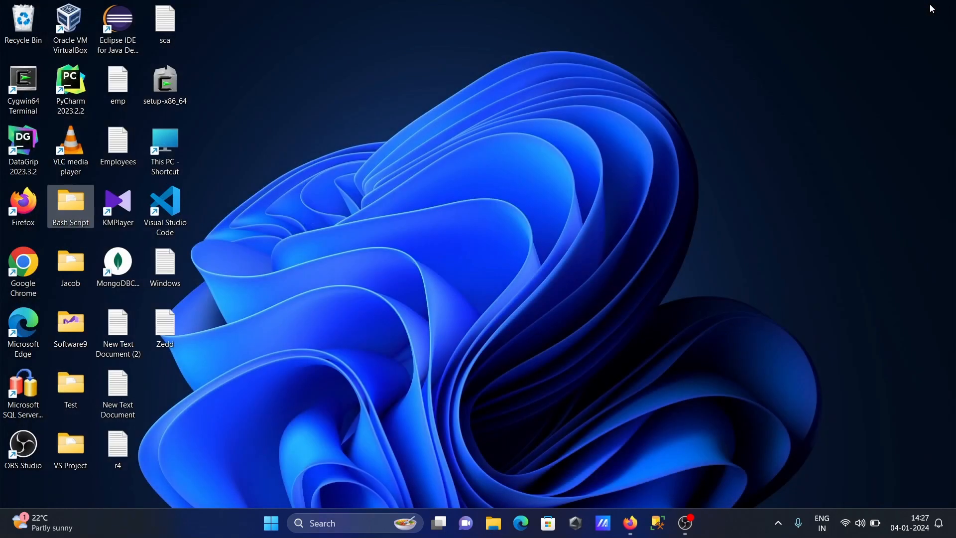
{"action": "mouse_move", "coordinate": [641, 221]}
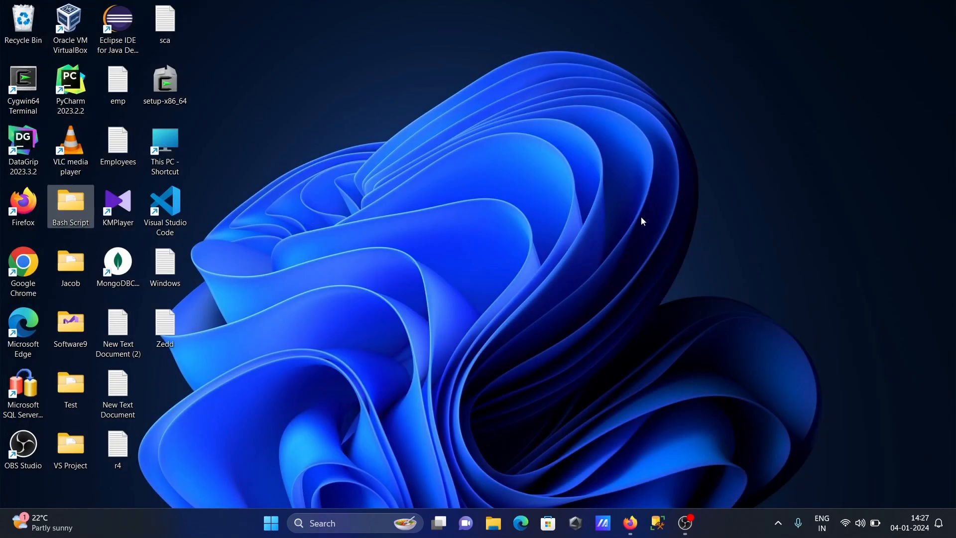